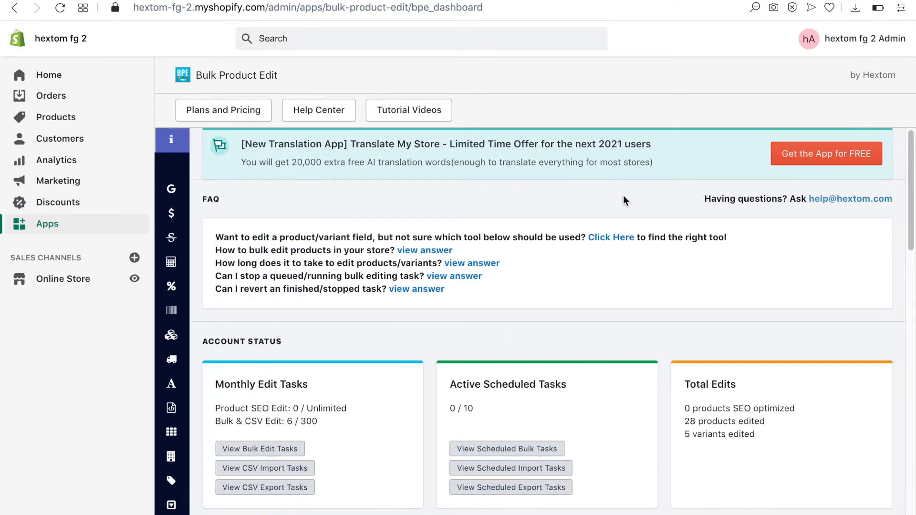
Begin a Description bulk edit filtered to products whose collection is Watches
scroll("down", 3)
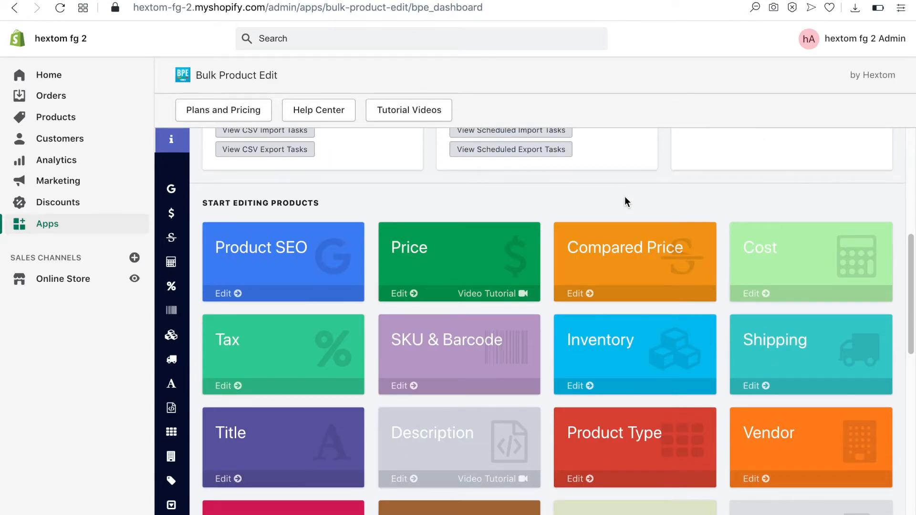
scroll("down", 3)
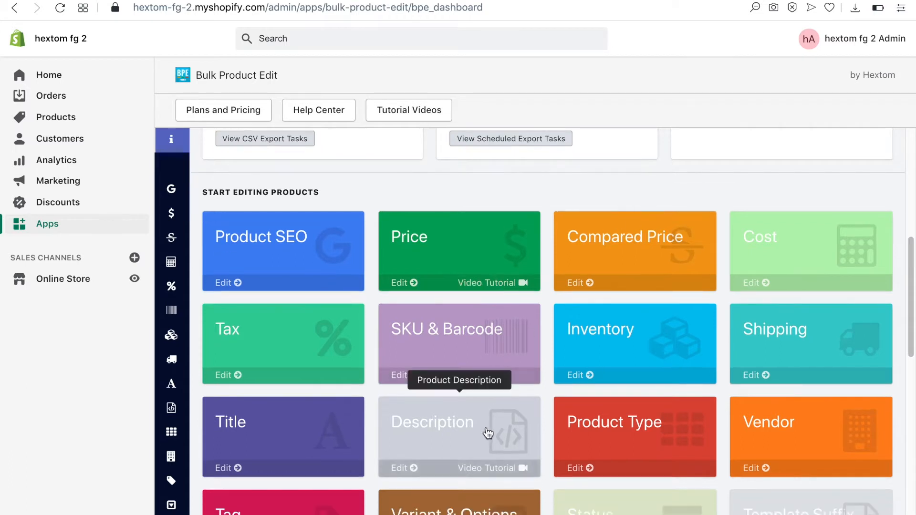
mouse_move(336, 431)
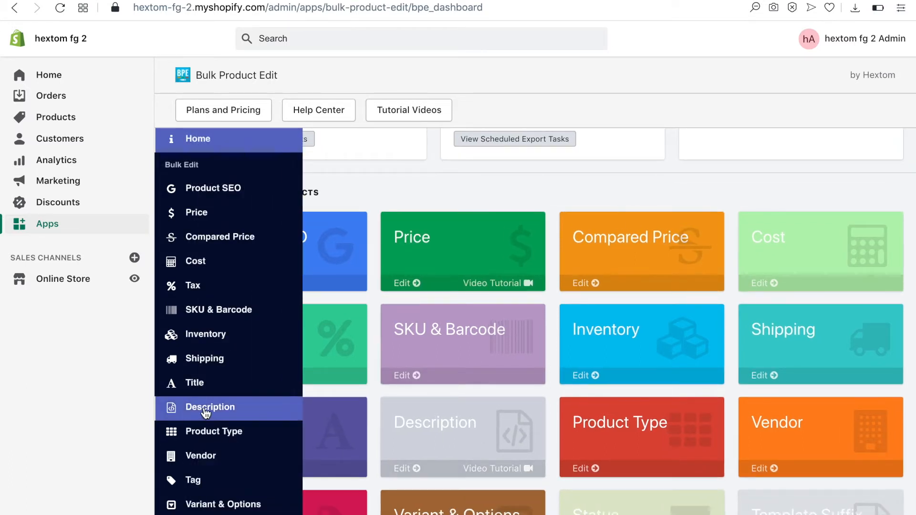
left_click(209, 407)
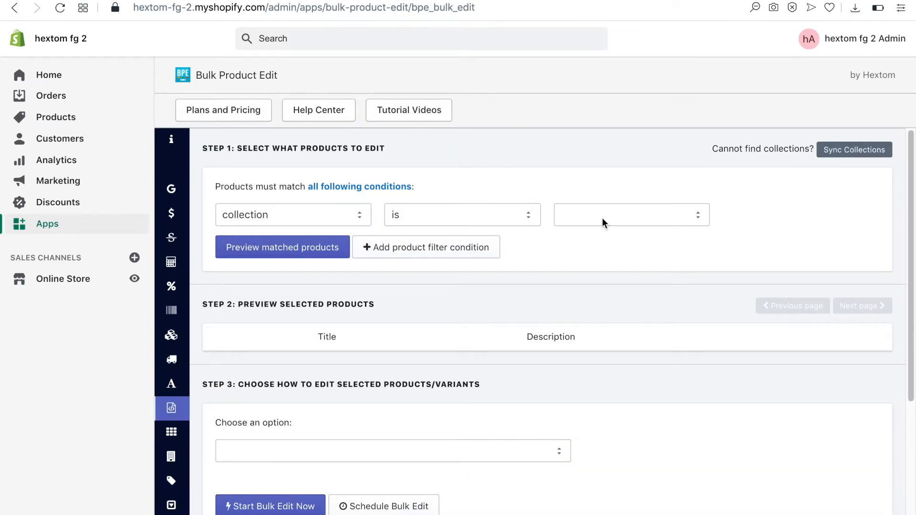
left_click(631, 215)
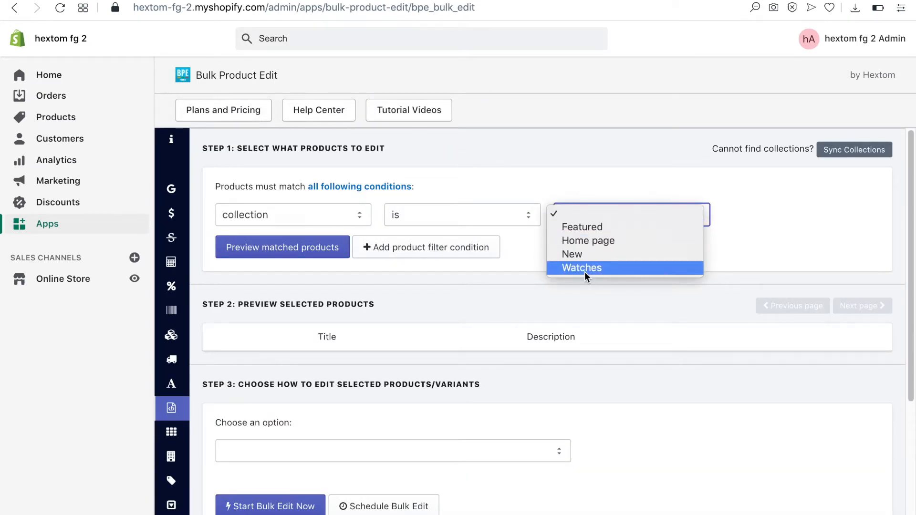
left_click(580, 267)
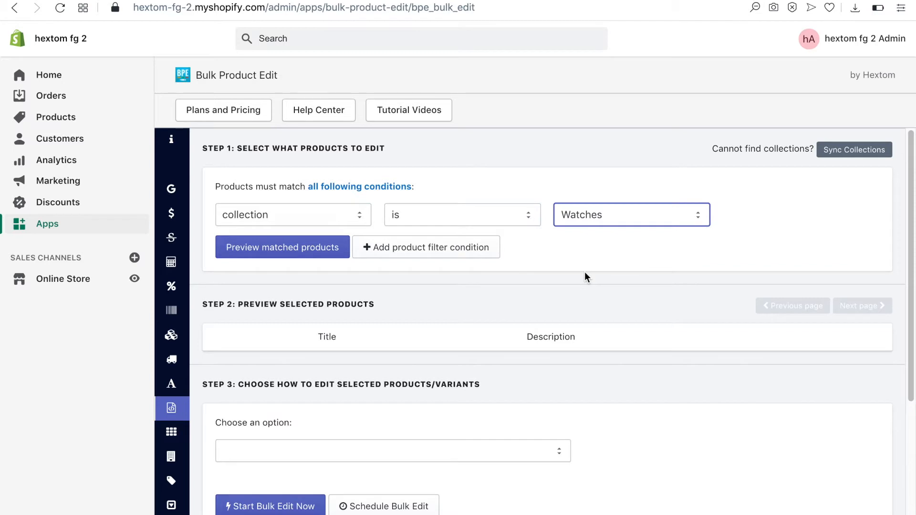
mouse_move(319, 284)
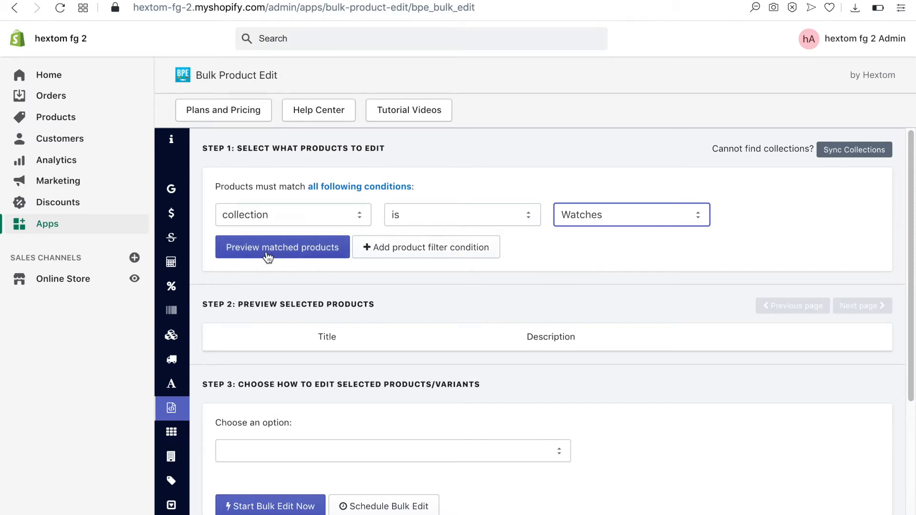
Preview the three matched watch products and read their descriptions ending in shipping-time sentences
left_click(282, 246)
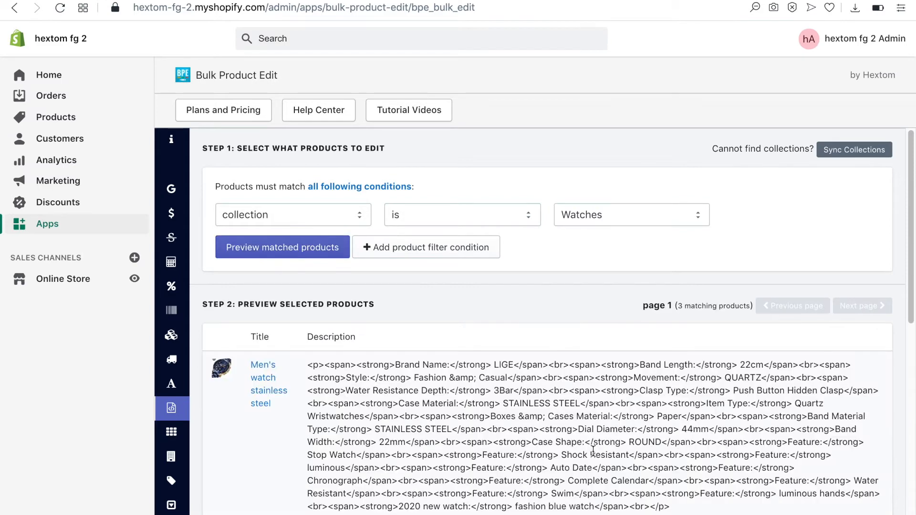
mouse_move(793, 259)
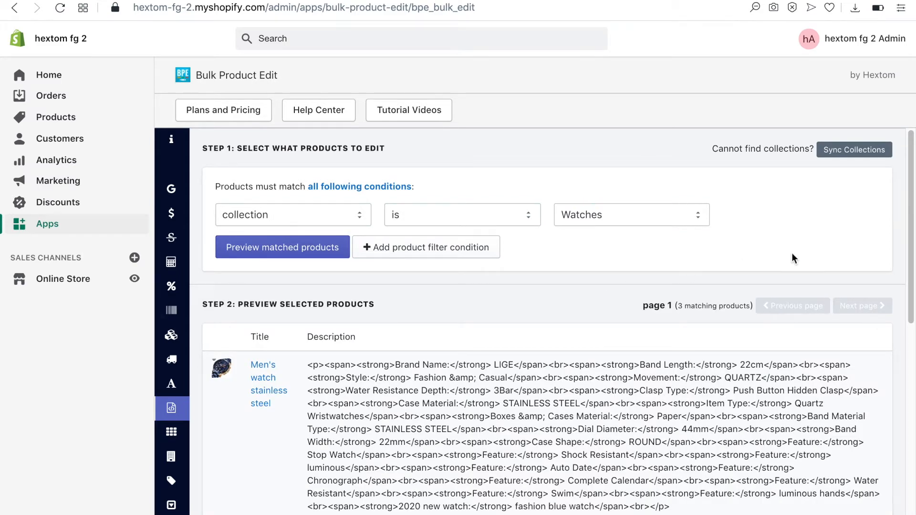
scroll("down", 3)
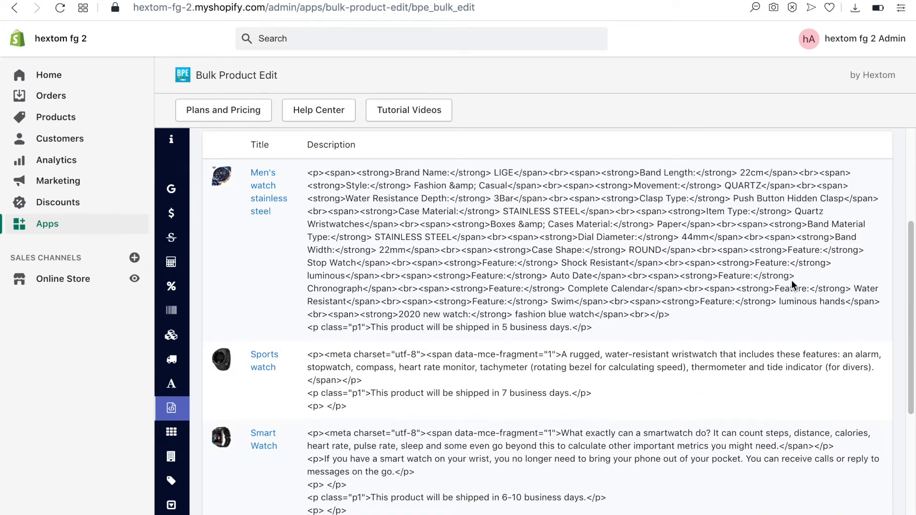
scroll("down", 3)
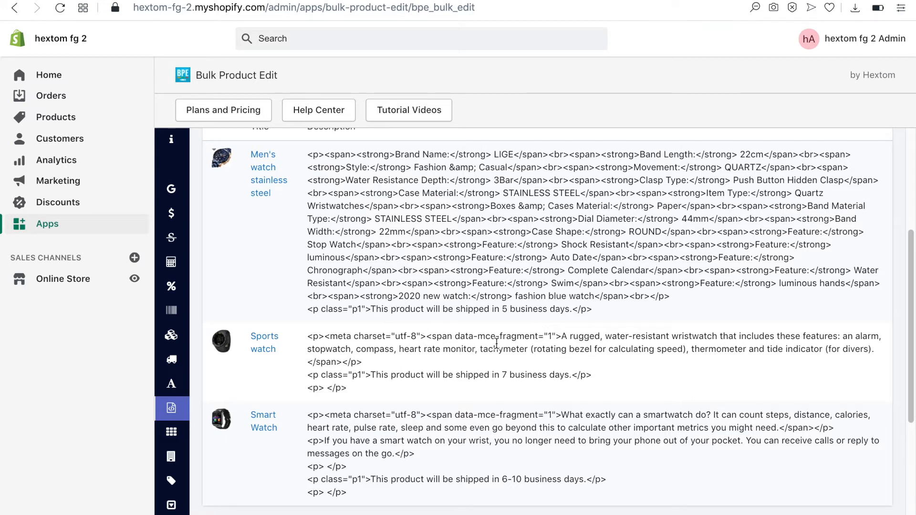
mouse_move(424, 416)
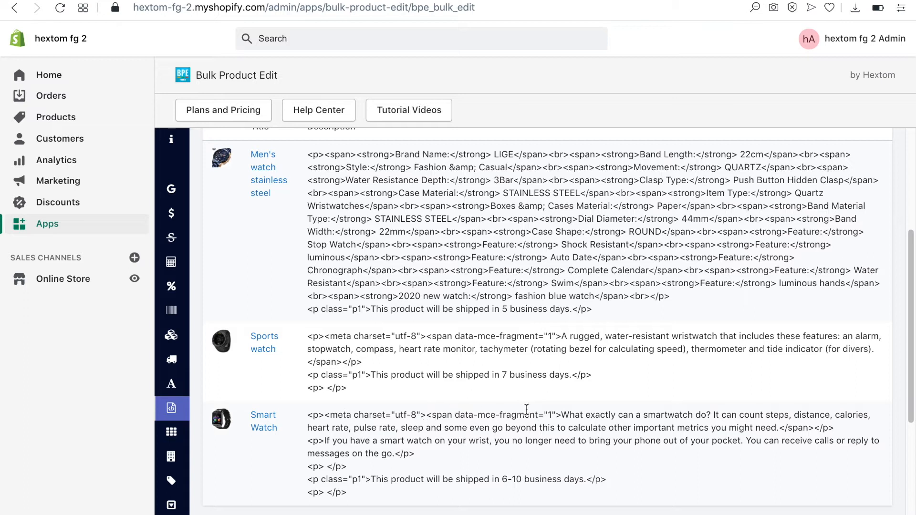
scroll("down", 3)
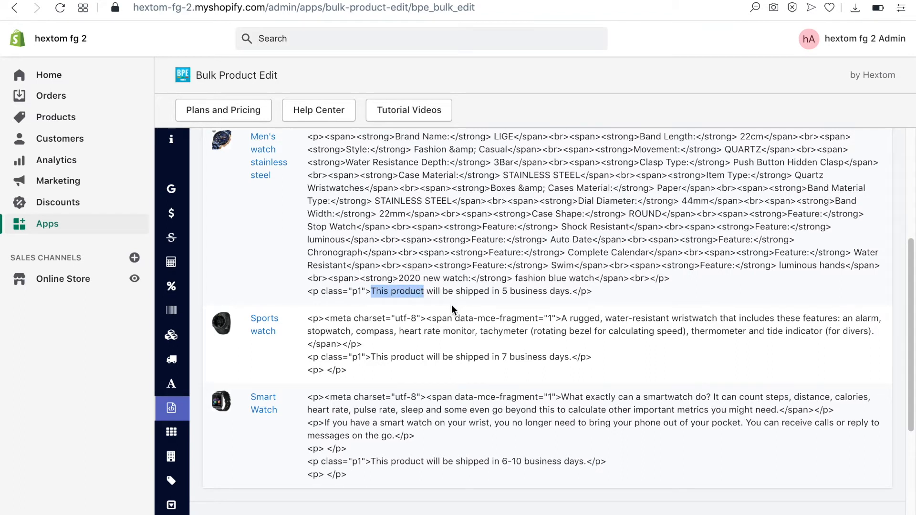
scroll("down", 3)
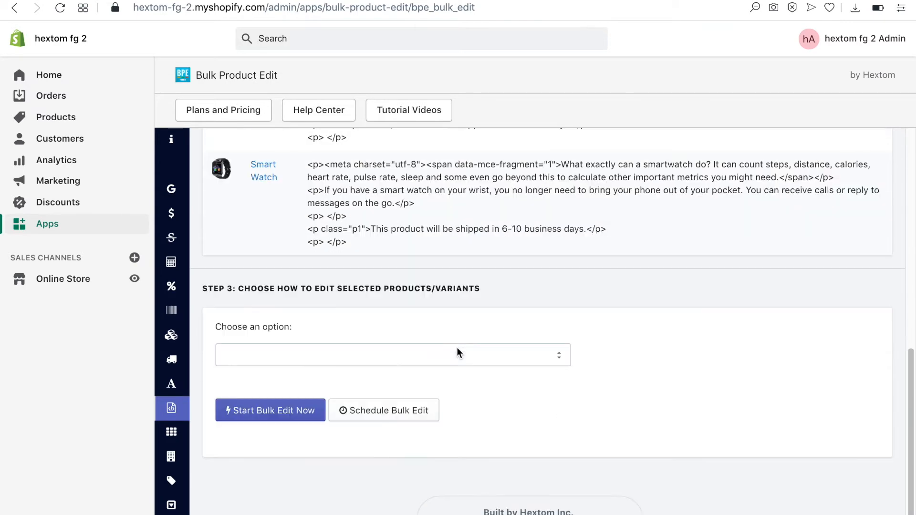
Choose wild card replace with start text 'This product' and end text 'days'
left_click(393, 355)
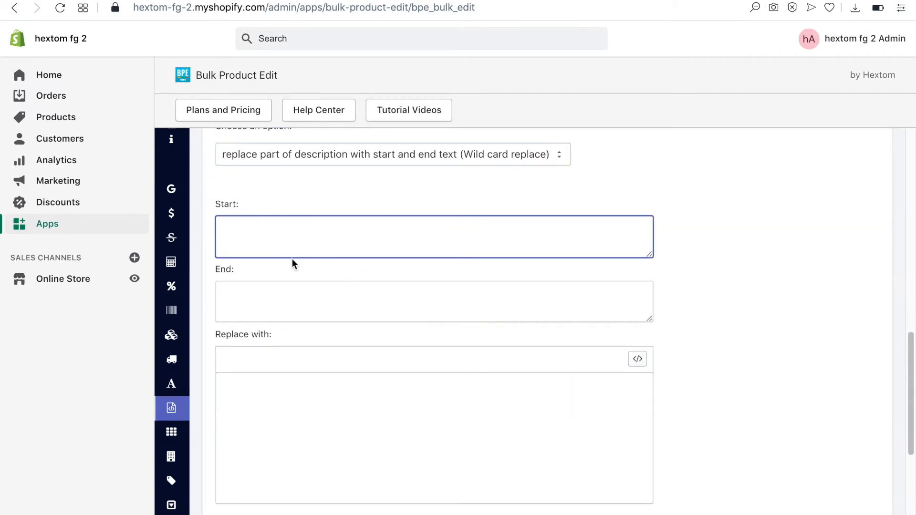
type("This product")
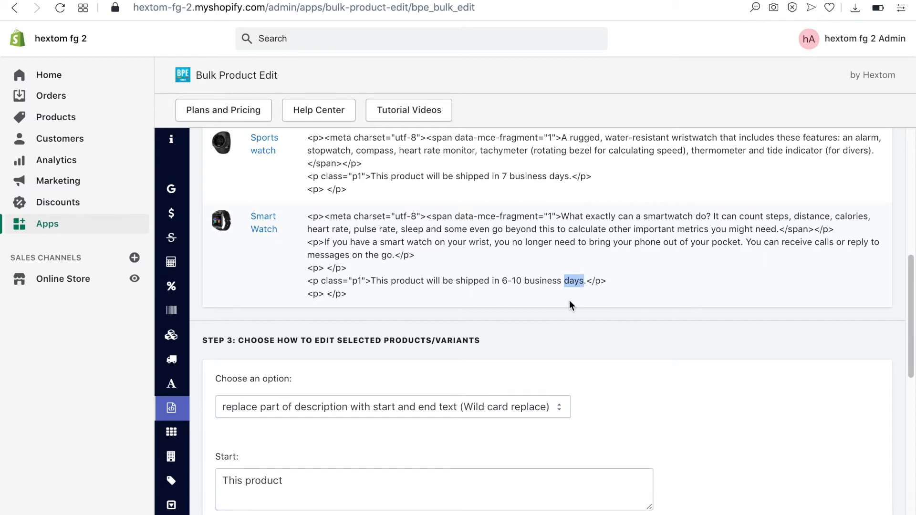
scroll("down", 3)
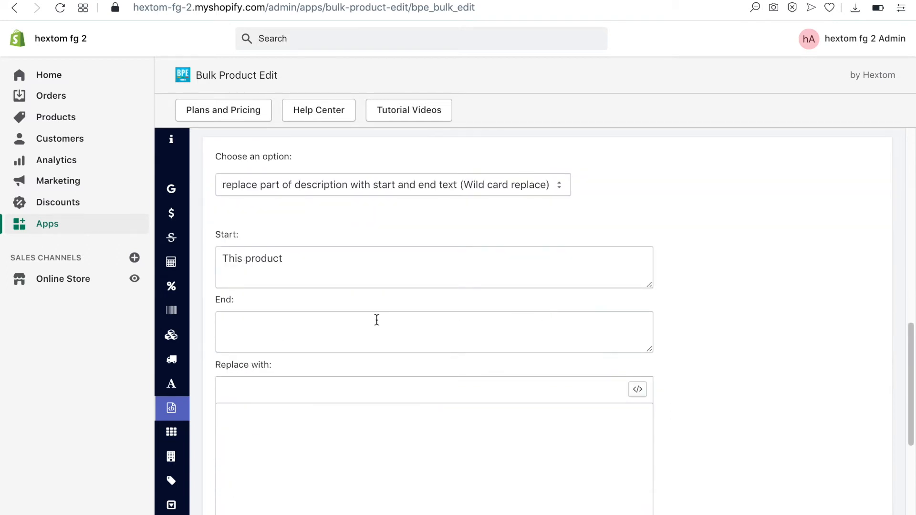
type("days")
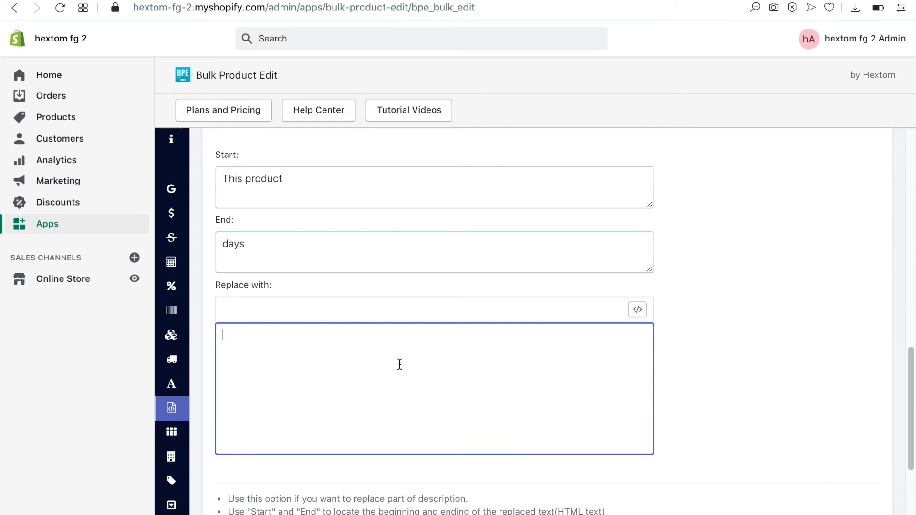
Enter replacement text 'This product will be shipped in 3 business days'
type("This product will be shi")
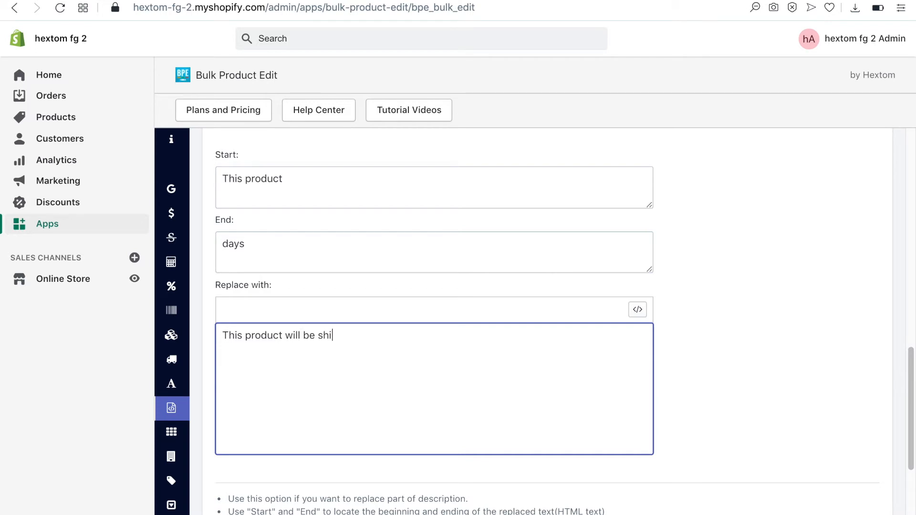
type("pped in 3")
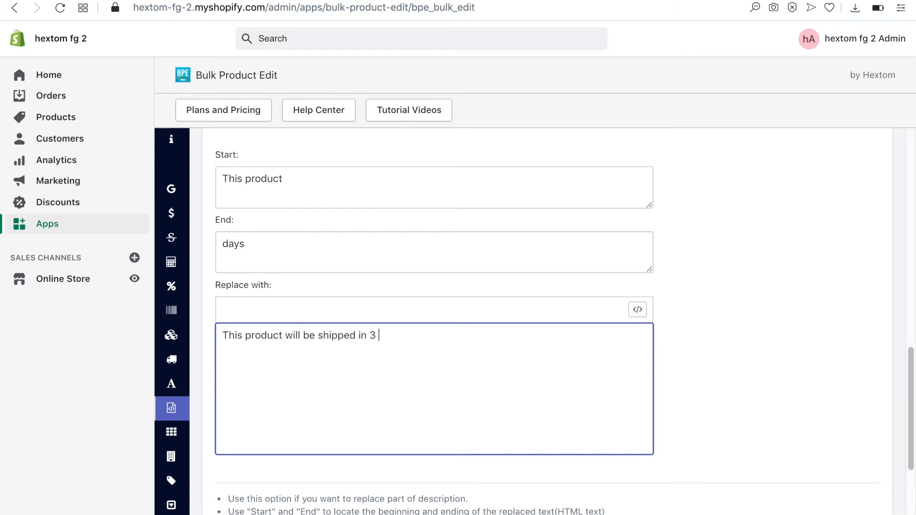
type("business days")
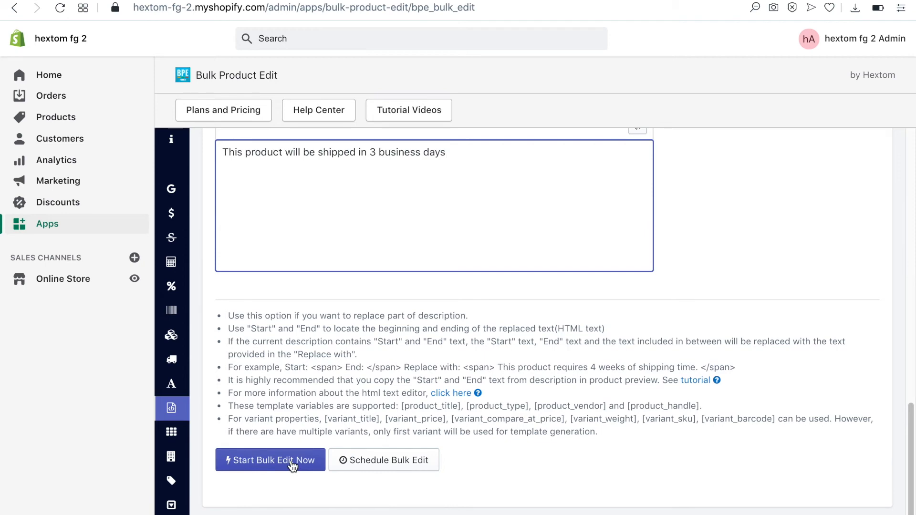
Start the bulk edit and confirm the task-queued notice
left_click(270, 460)
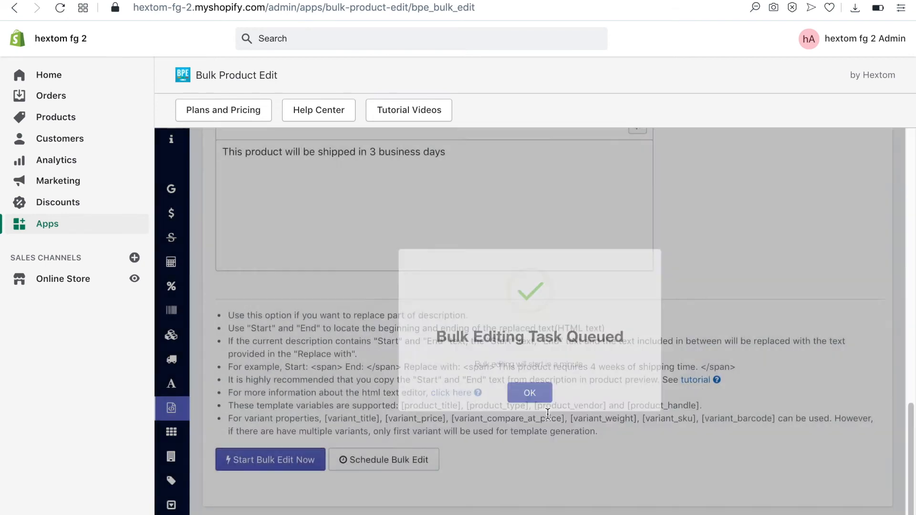
left_click(530, 392)
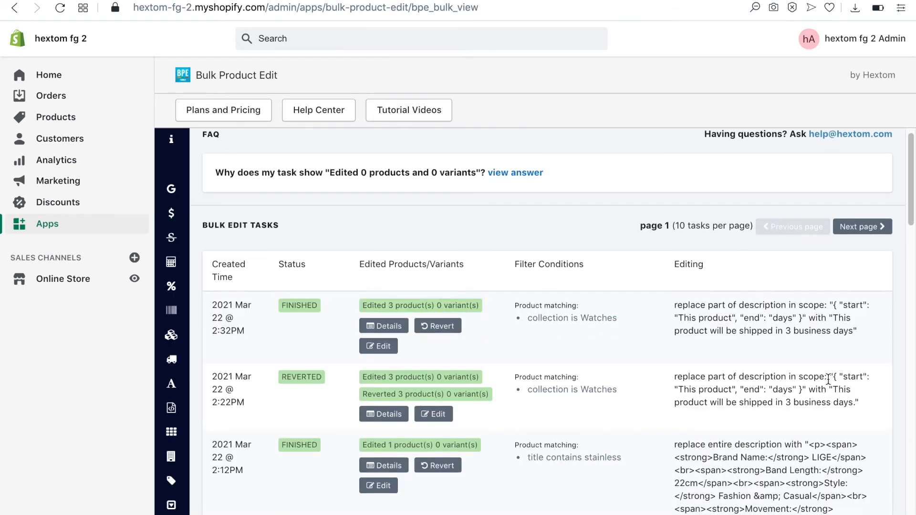
mouse_move(491, 360)
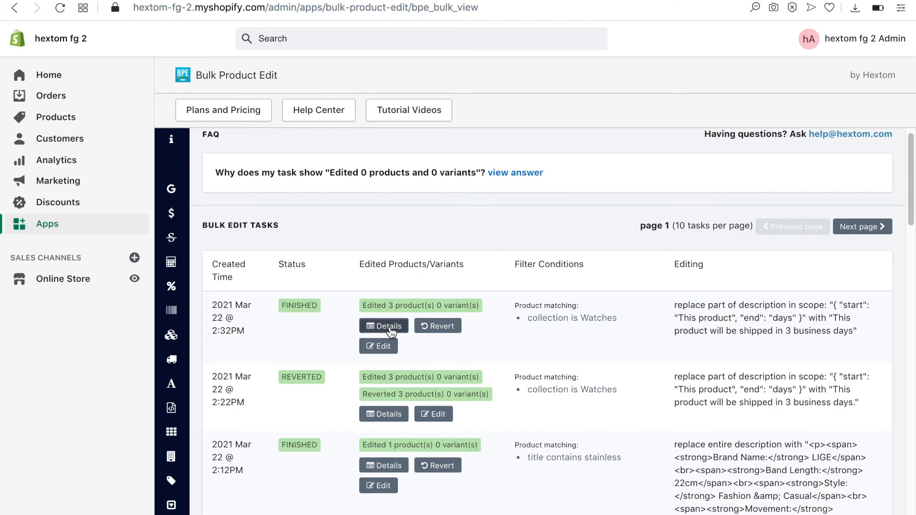
View the finished task's details, comparing Old Data and New Data for each edited watch
left_click(384, 325)
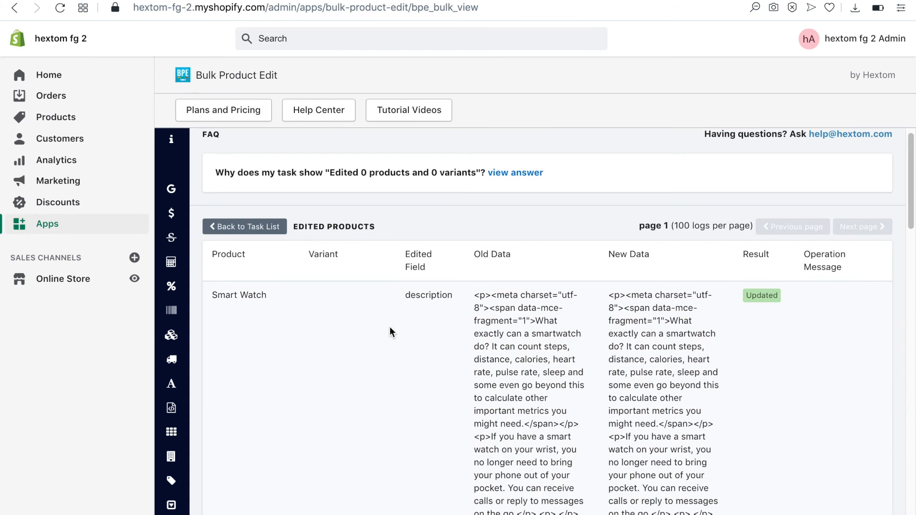
mouse_move(819, 377)
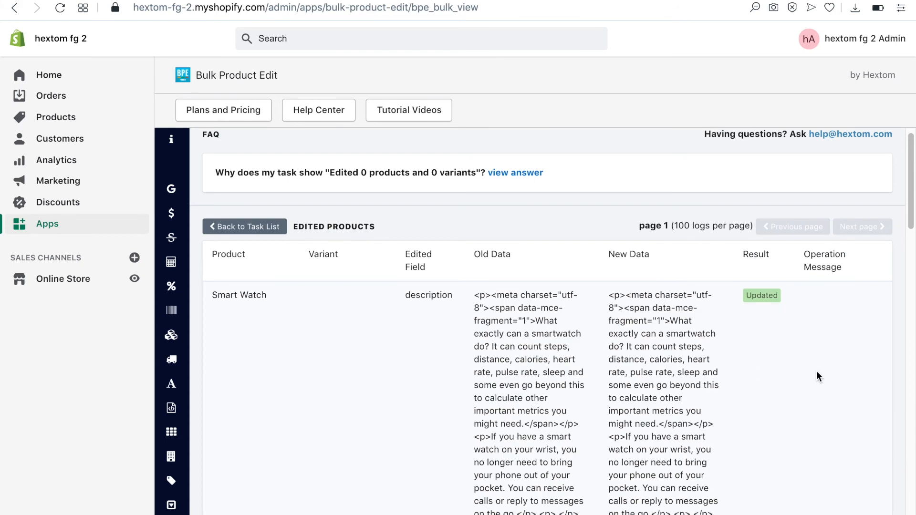
scroll("down", 3)
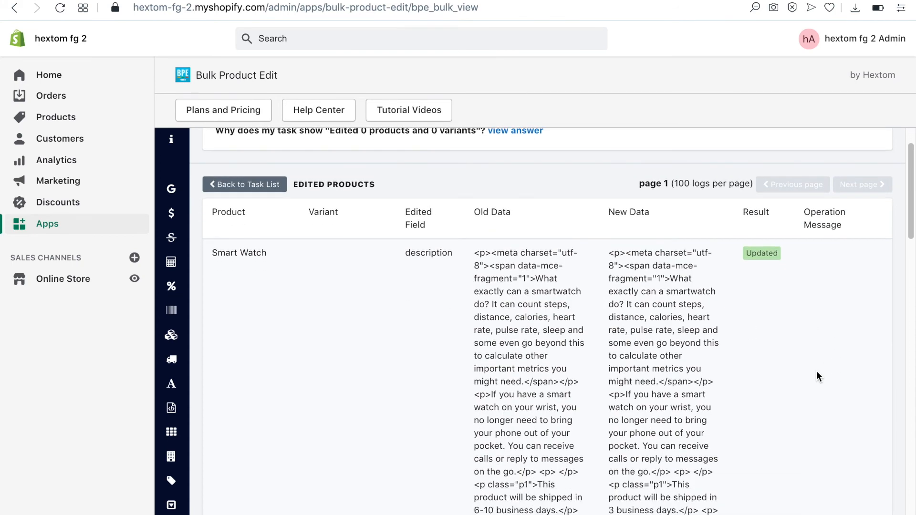
scroll("down", 3)
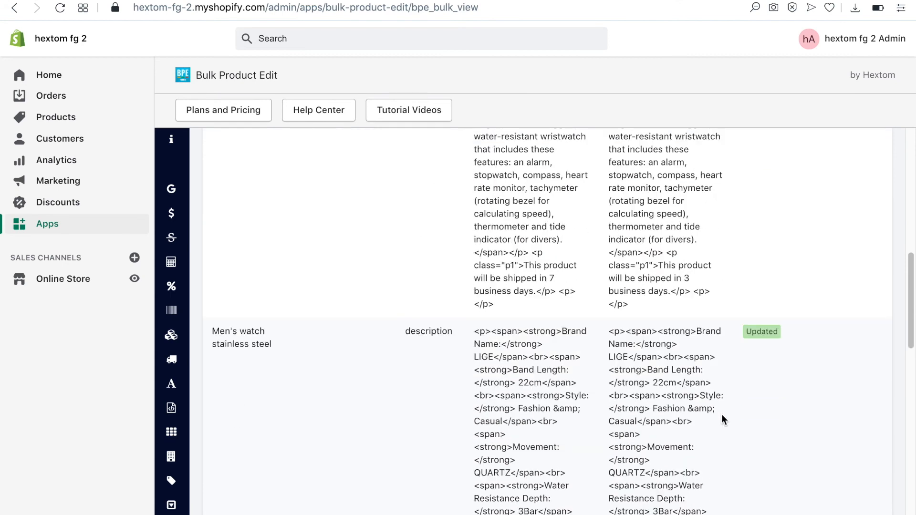
scroll("down", 3)
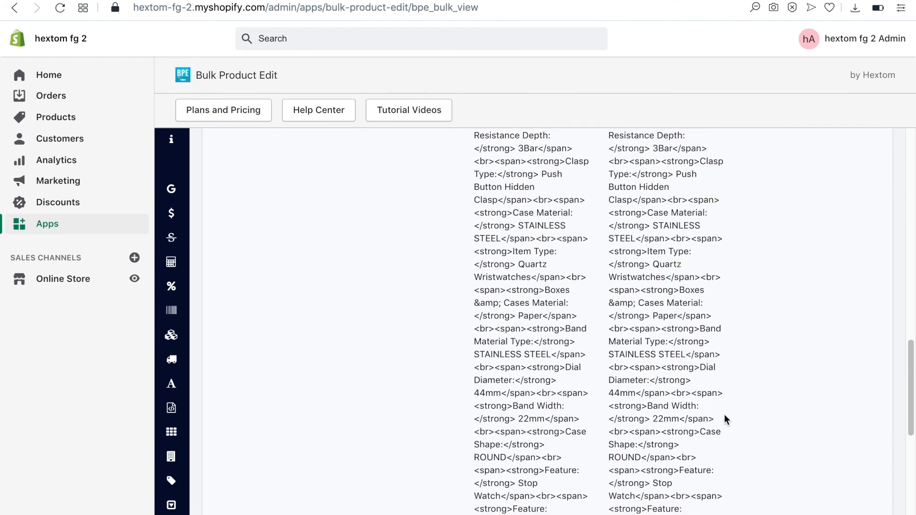
scroll("down", 3)
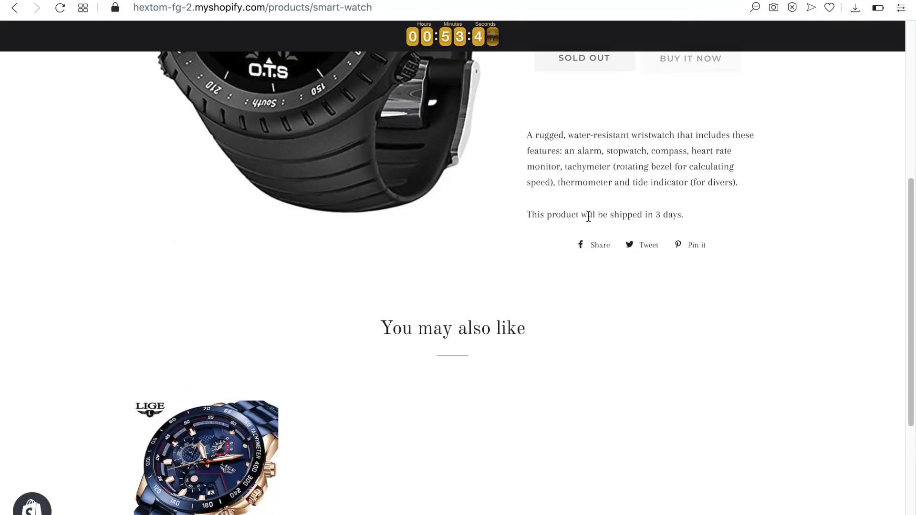
mouse_move(687, 223)
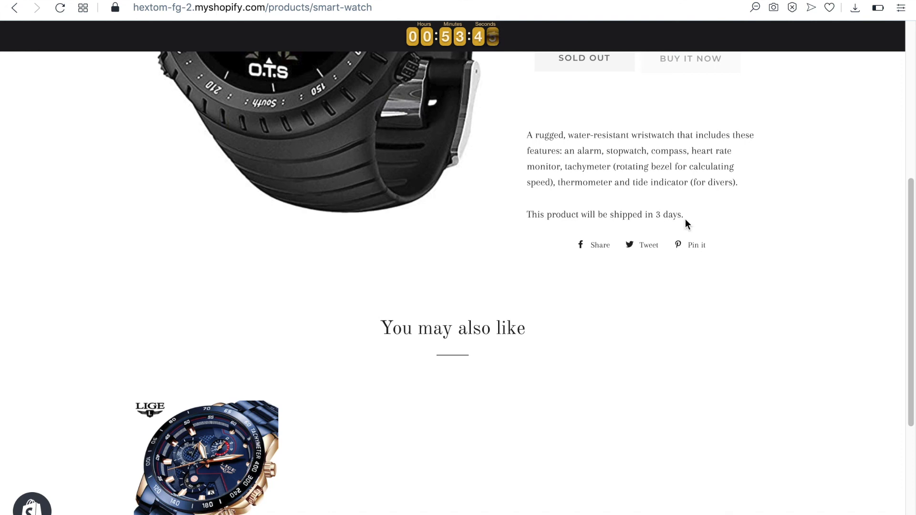
mouse_move(689, 225)
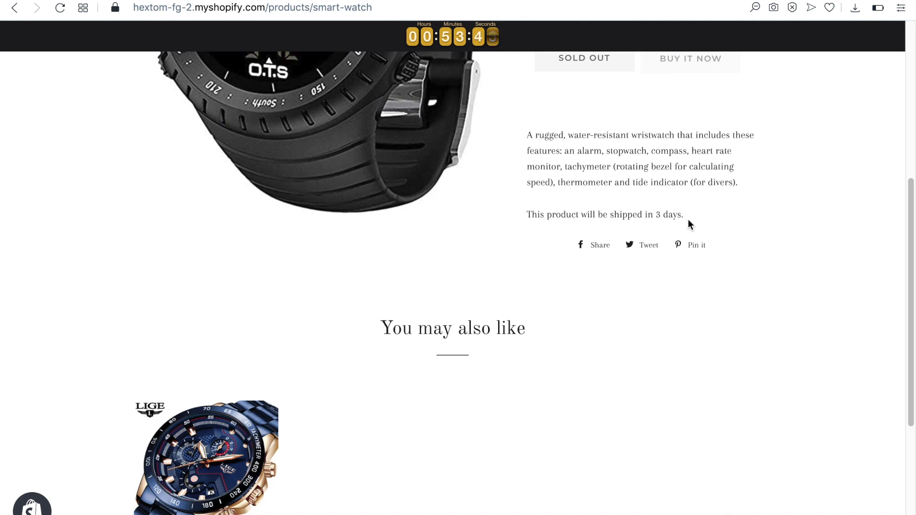